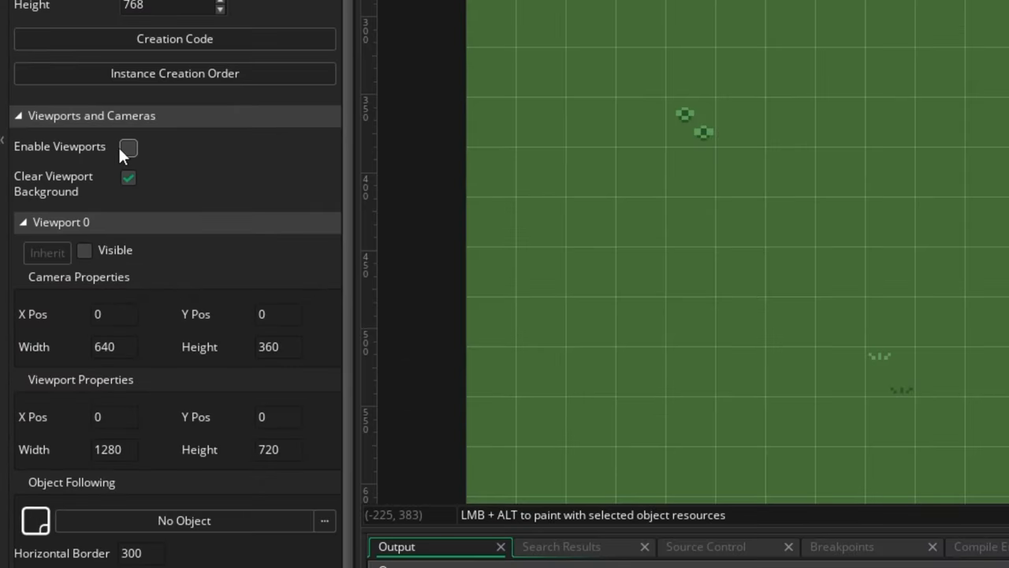
Create the new oCamera object, leaving it with no sprite and no events.
{"action": "left_click", "coordinate": [127, 147]}
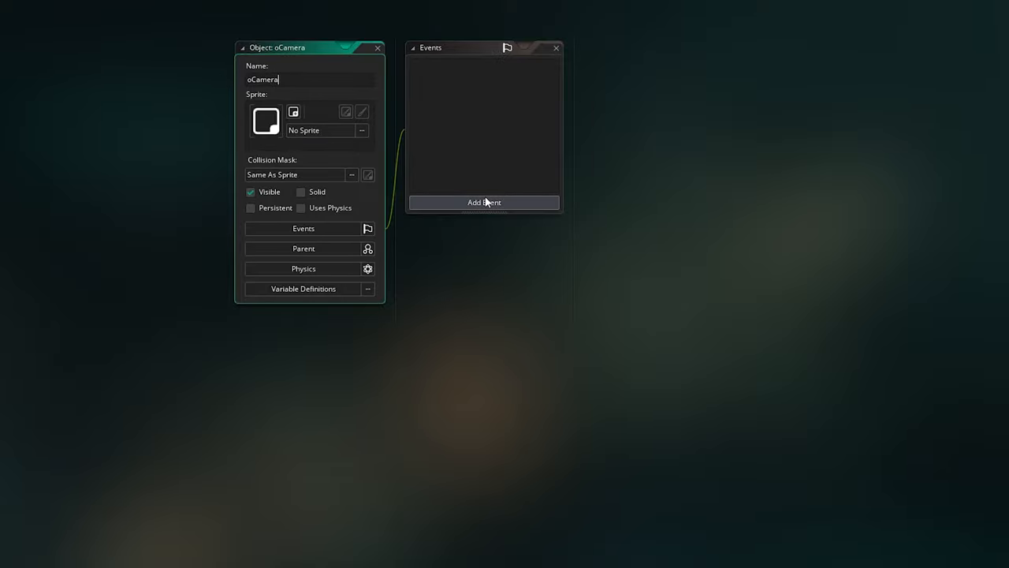
{"action": "left_click", "coordinate": [484, 203]}
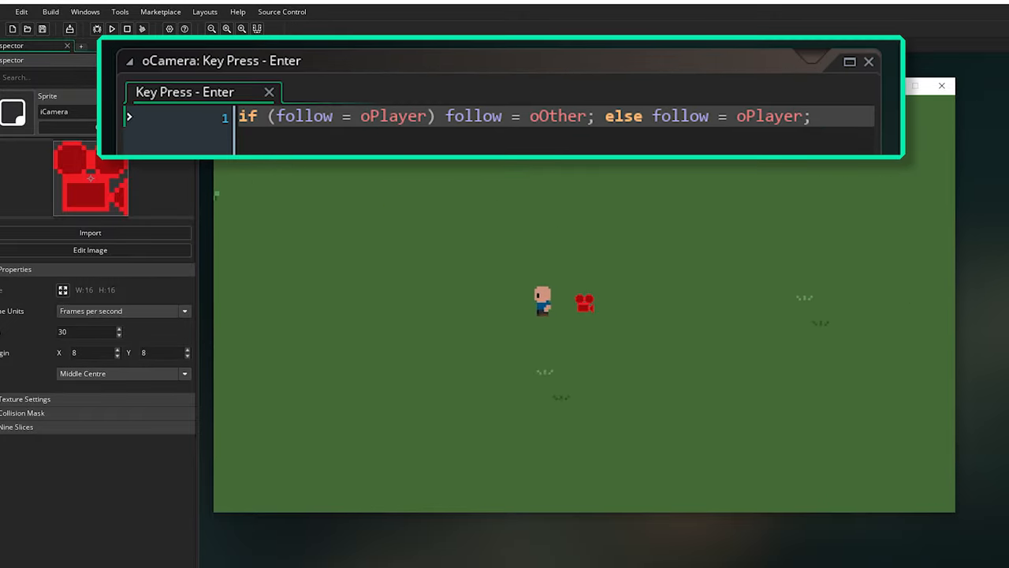
Run the game to test Enter swapping the camera target between oPlayer and oOther.
{"action": "left_click", "coordinate": [868, 62]}
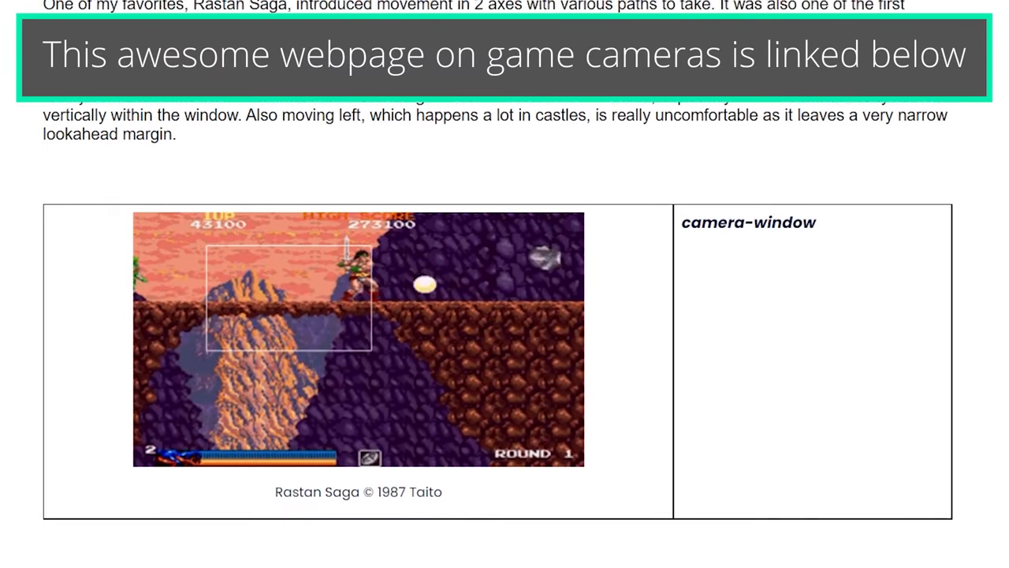
Scroll the game-camera article down to the Shinobi and Super Mario World examples.
{"action": "scroll", "scroll_direction": "down", "scroll_amount": 3}
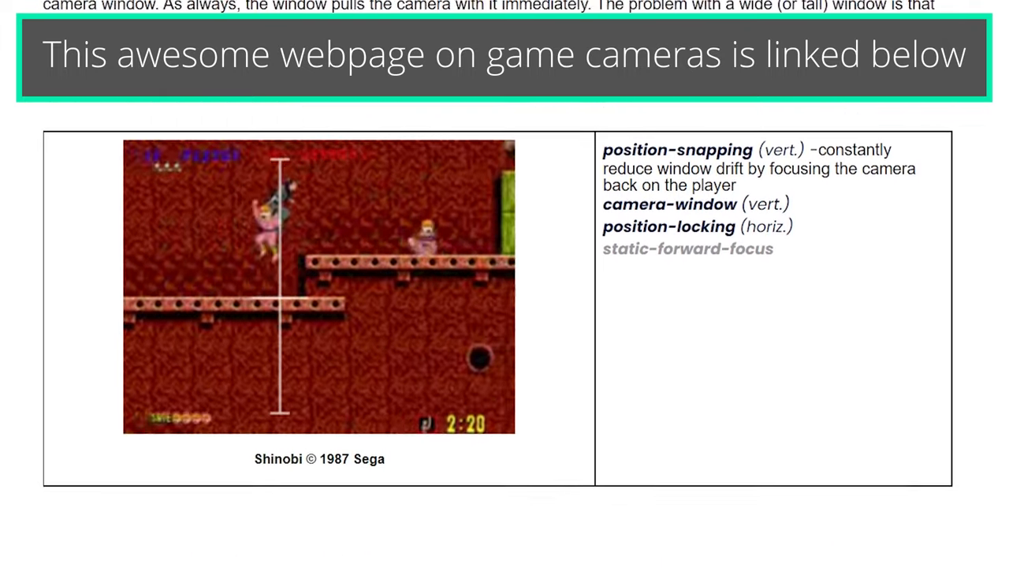
{"action": "scroll", "scroll_direction": "down", "scroll_amount": 3}
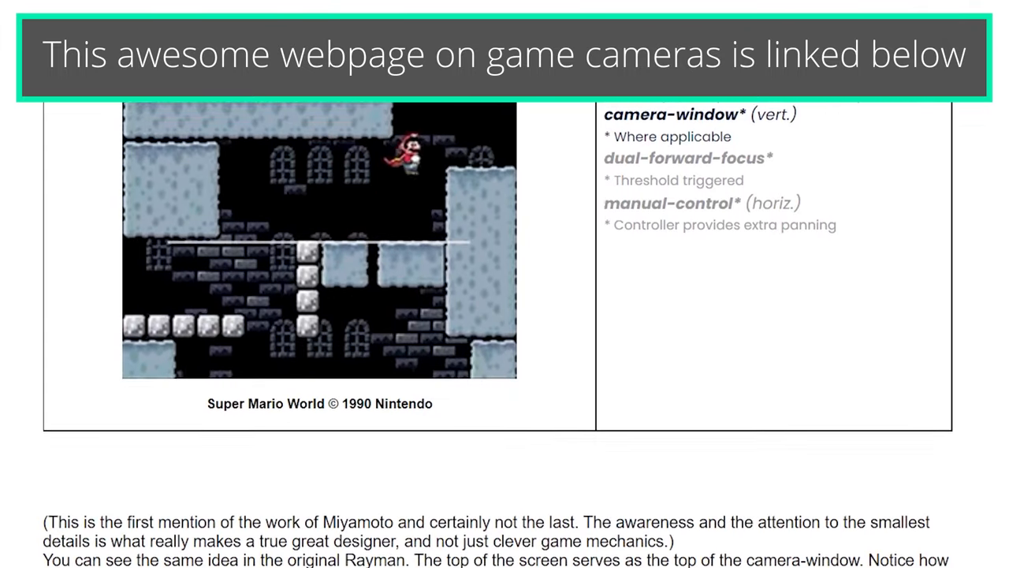